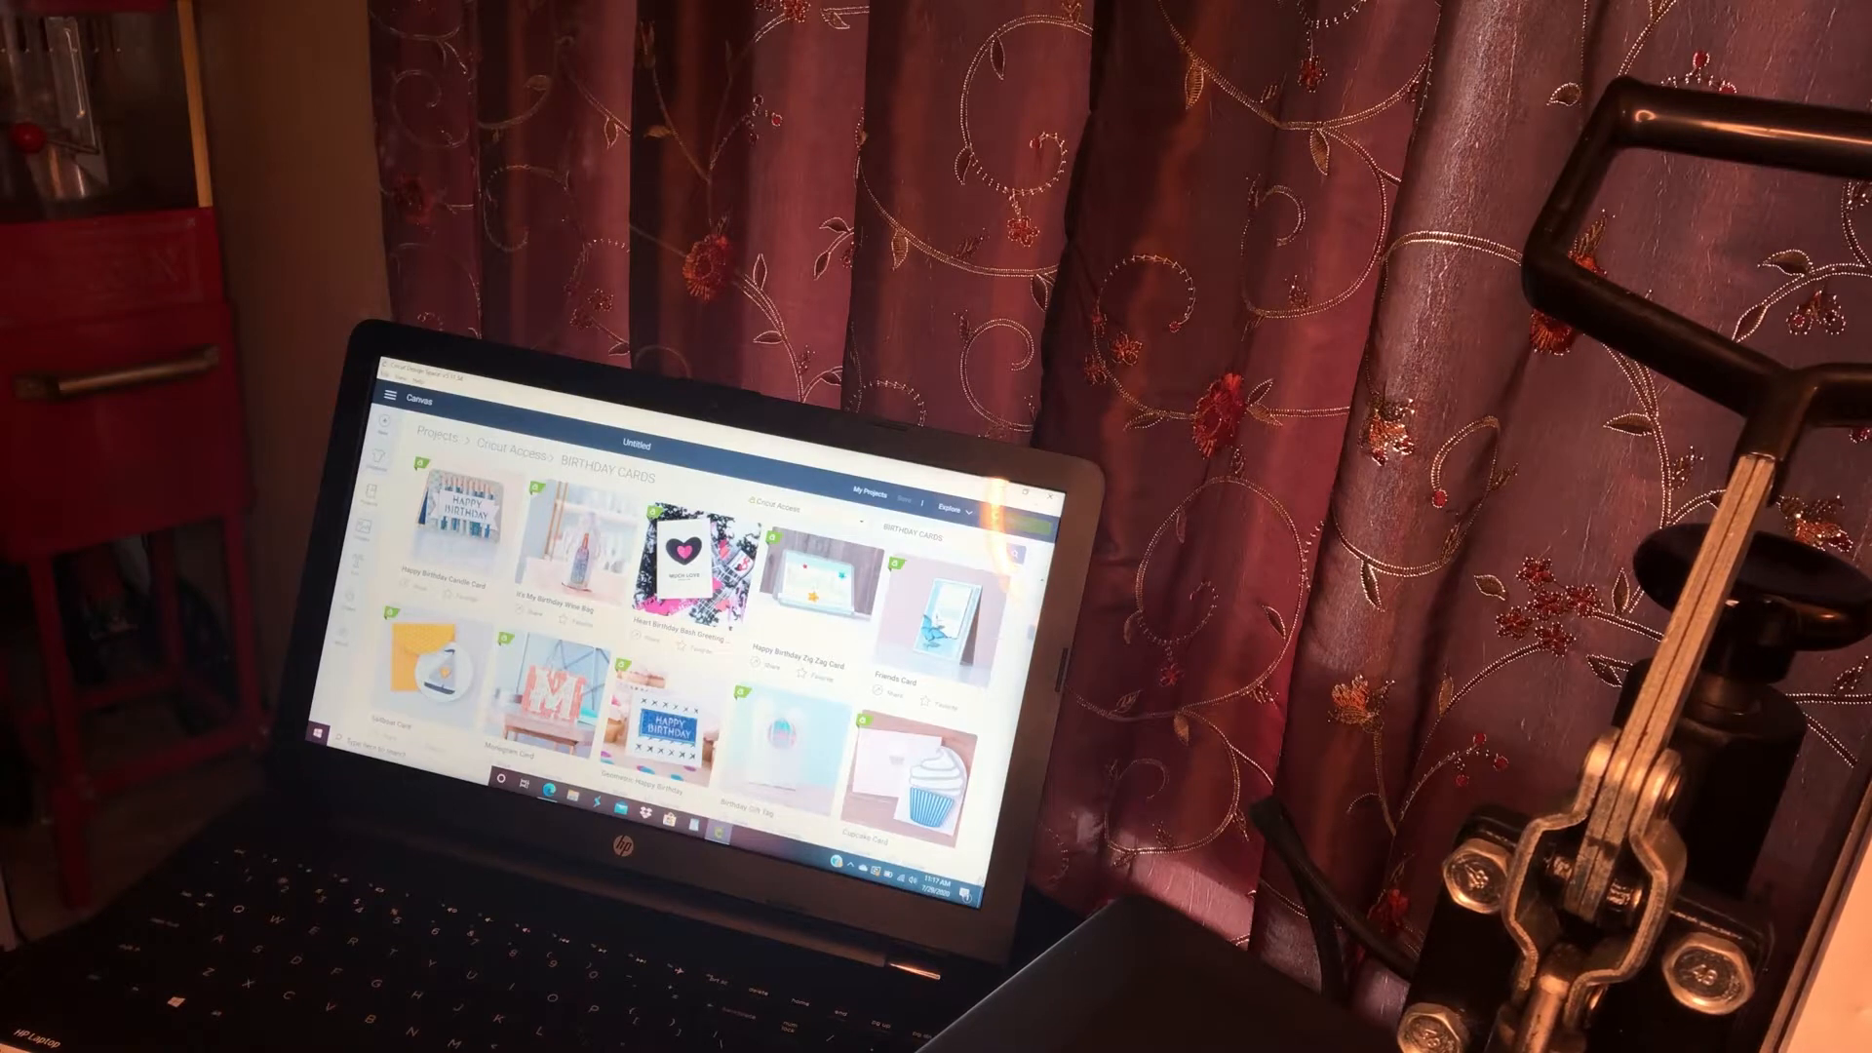
scroll(down, 3)
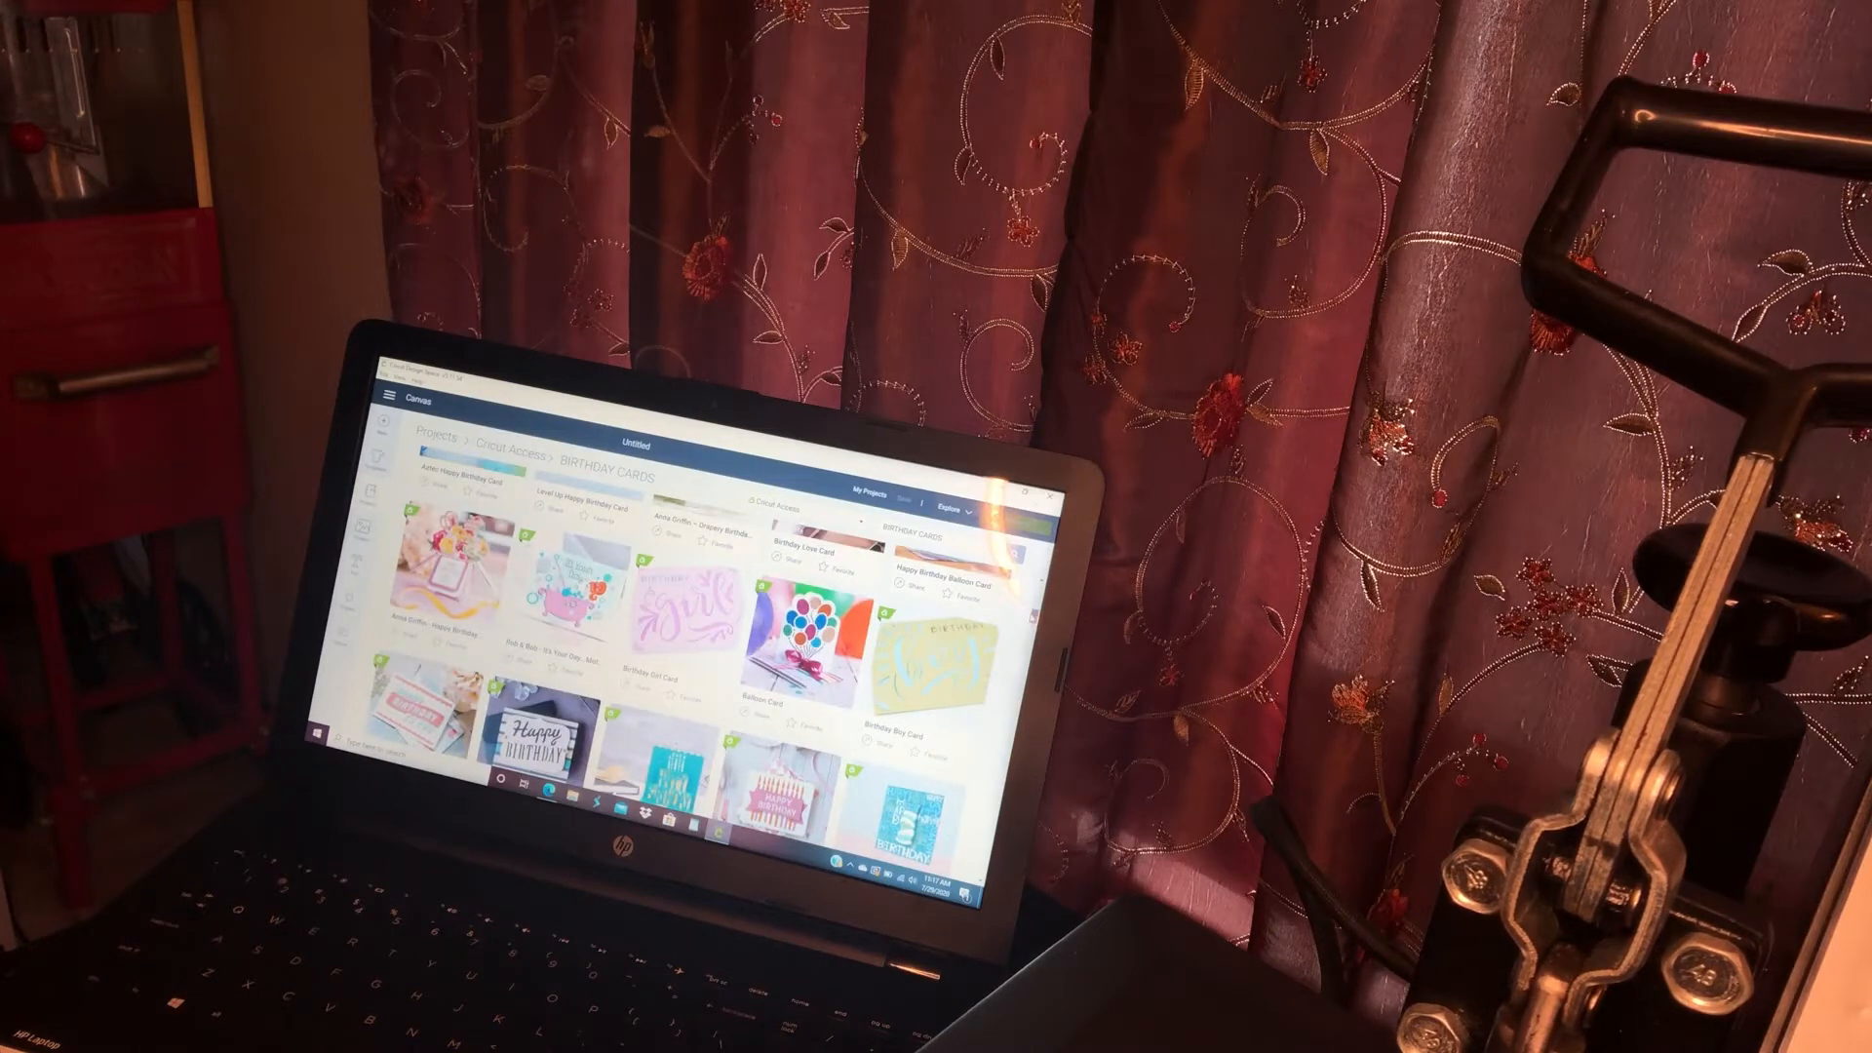
scroll(down, 3)
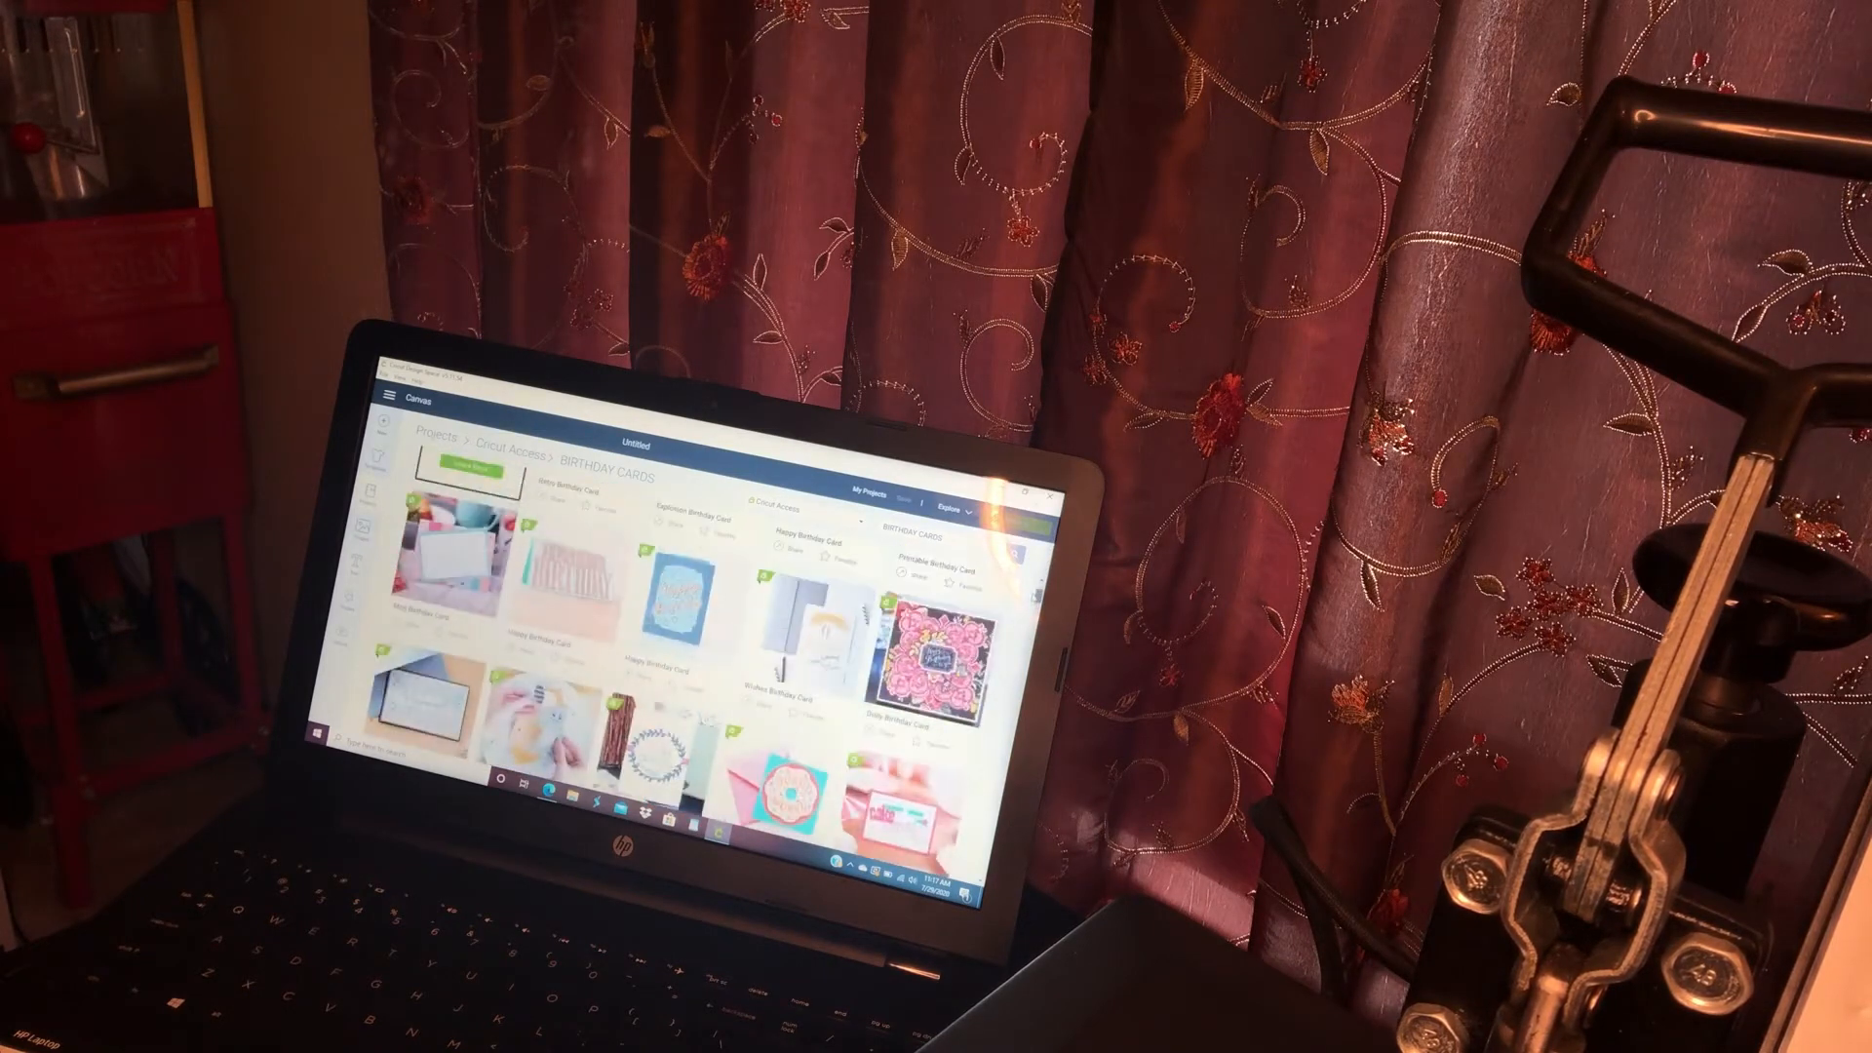